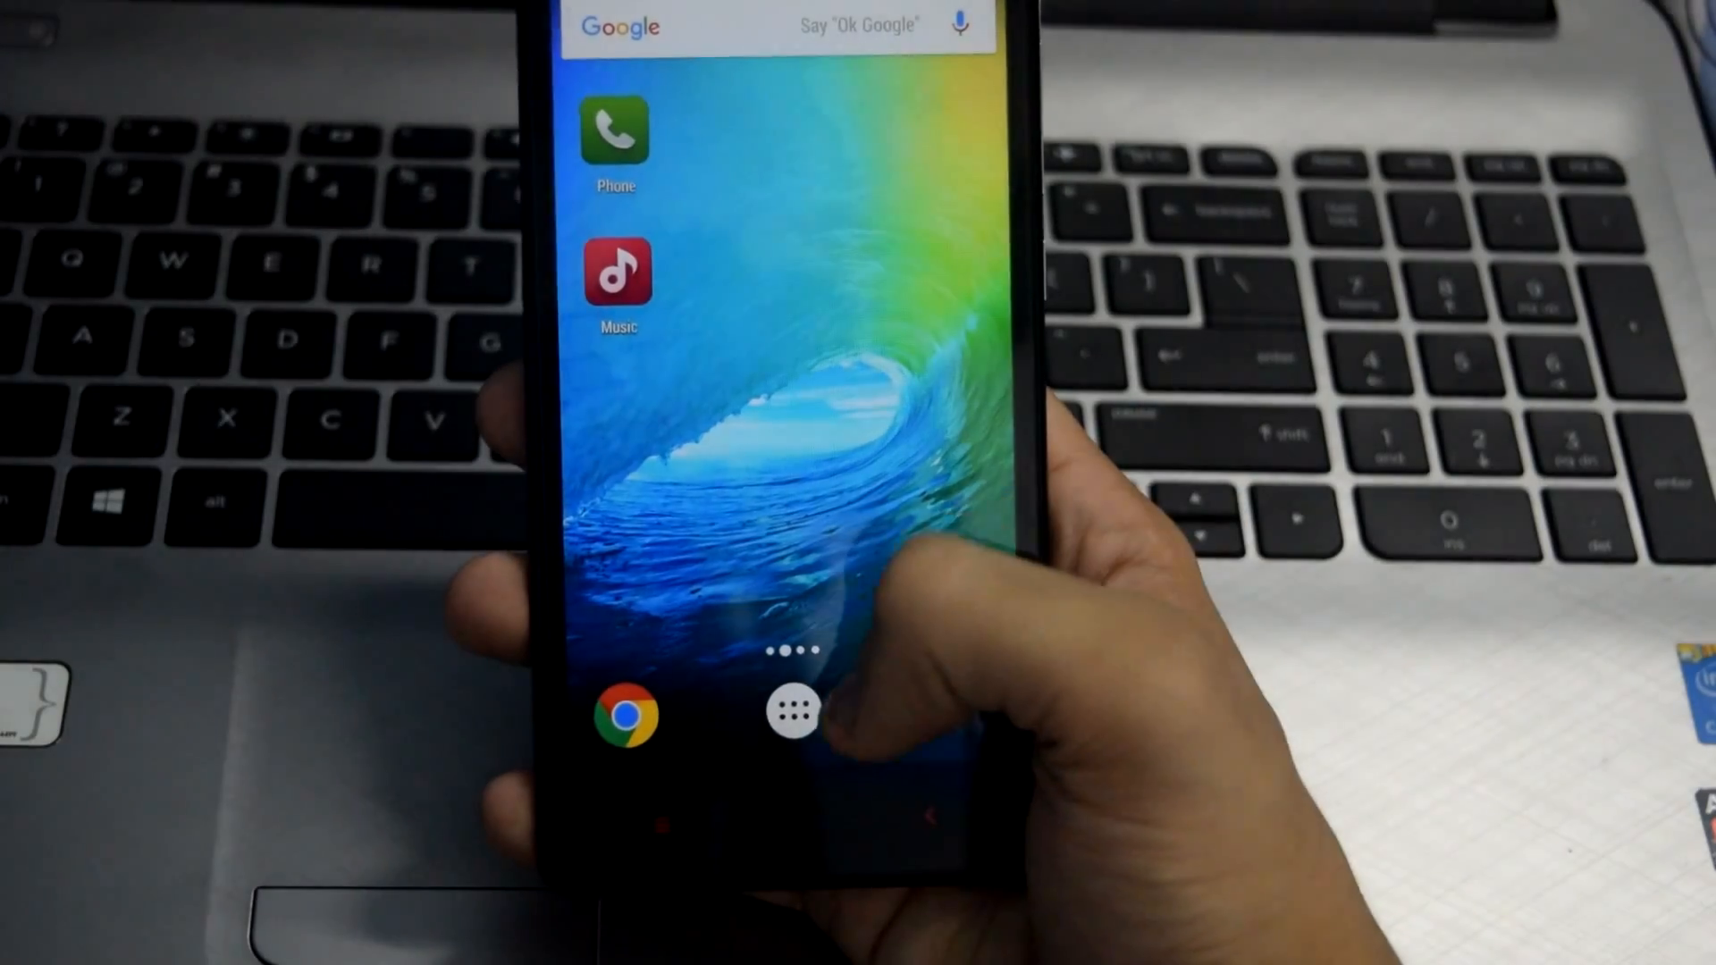
Choose the downloaded .png icon for the app and return to the iOS-style home screen
{"action": "left_click", "coordinate": [794, 713]}
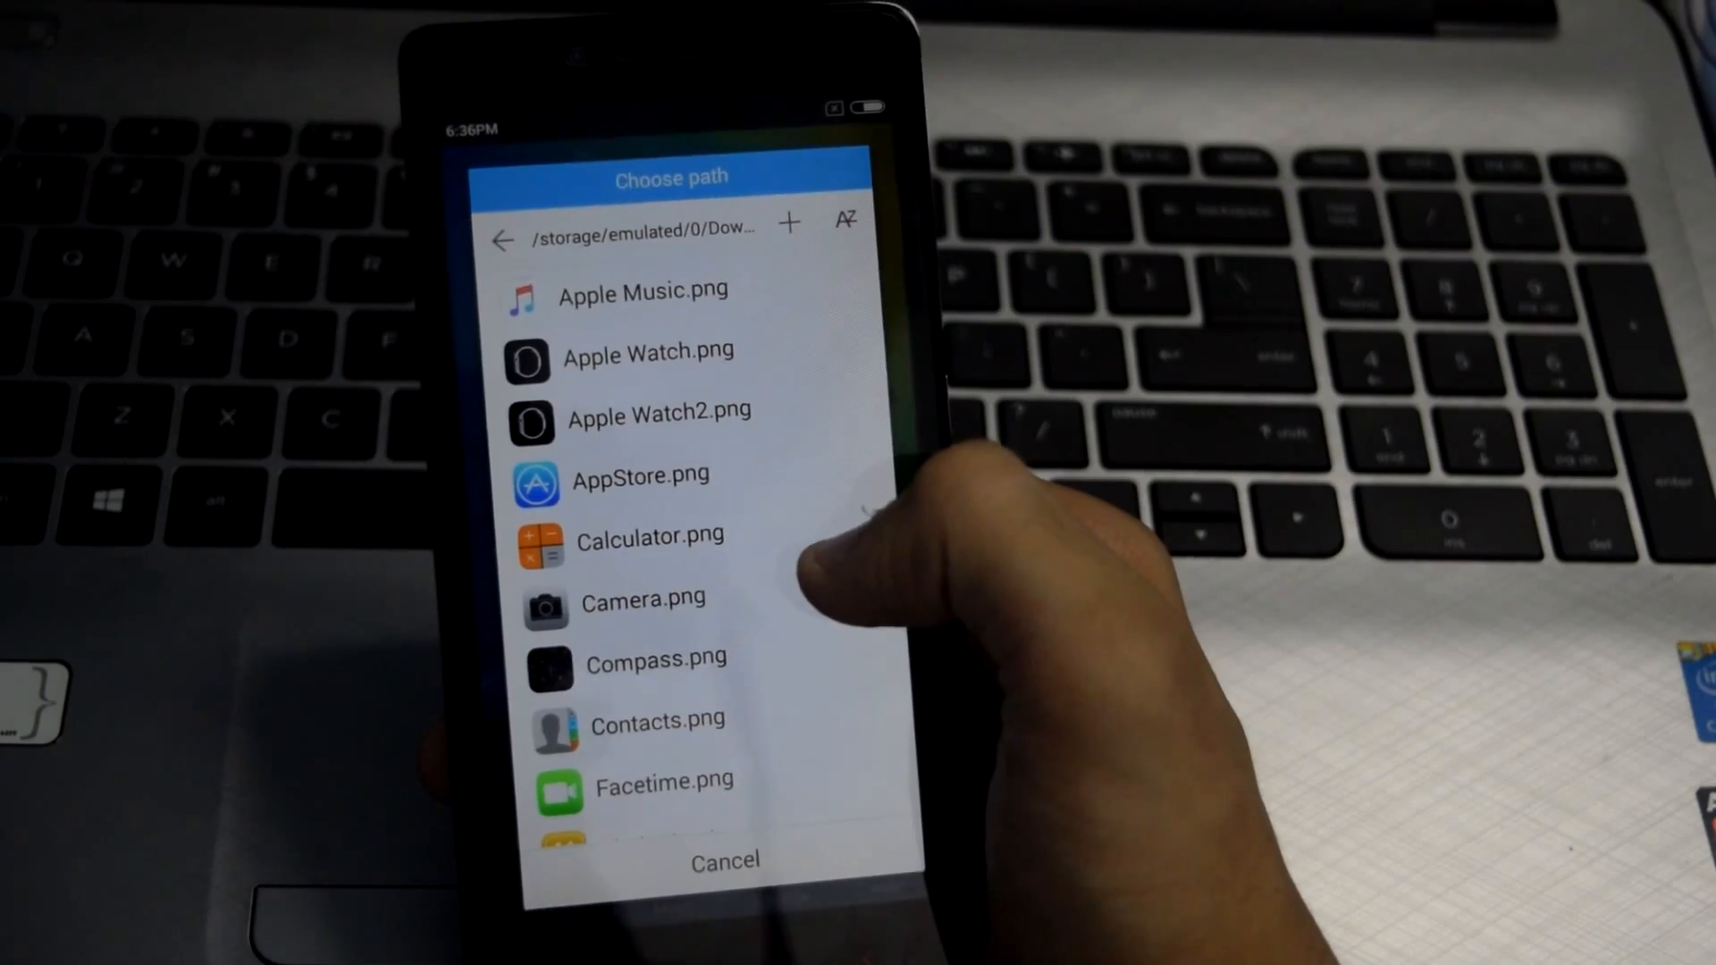
{"action": "scroll", "scroll_direction": "down", "scroll_amount": 3}
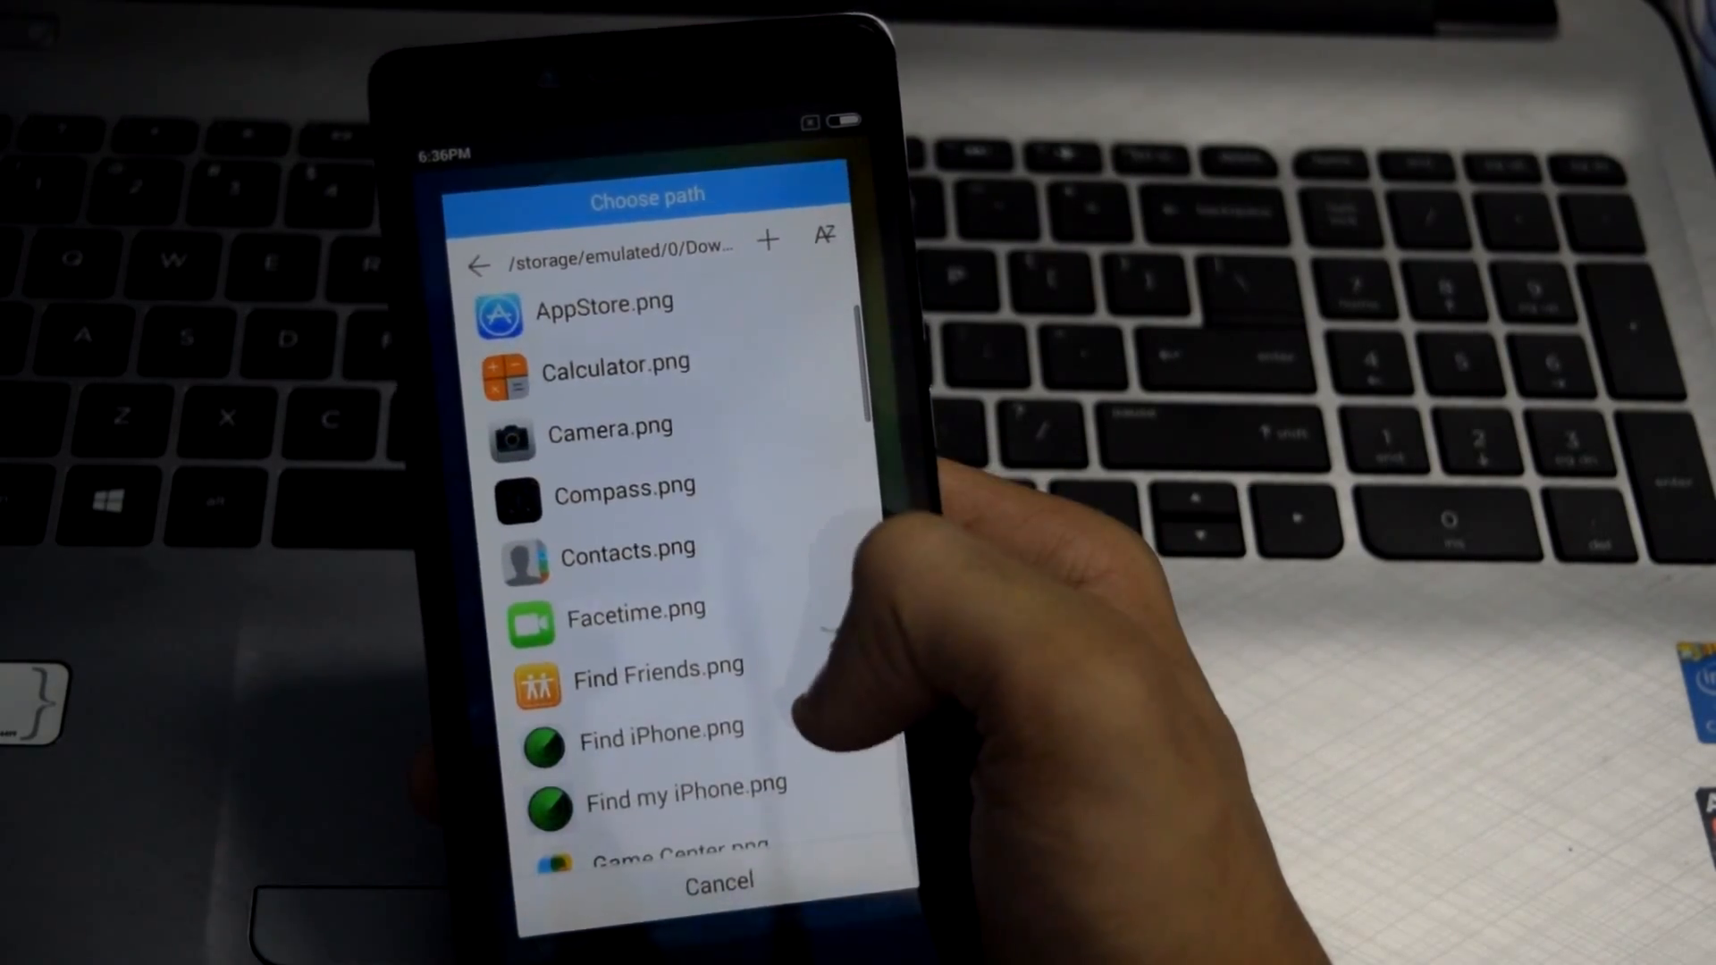
{"action": "scroll", "scroll_direction": "up", "scroll_amount": 3}
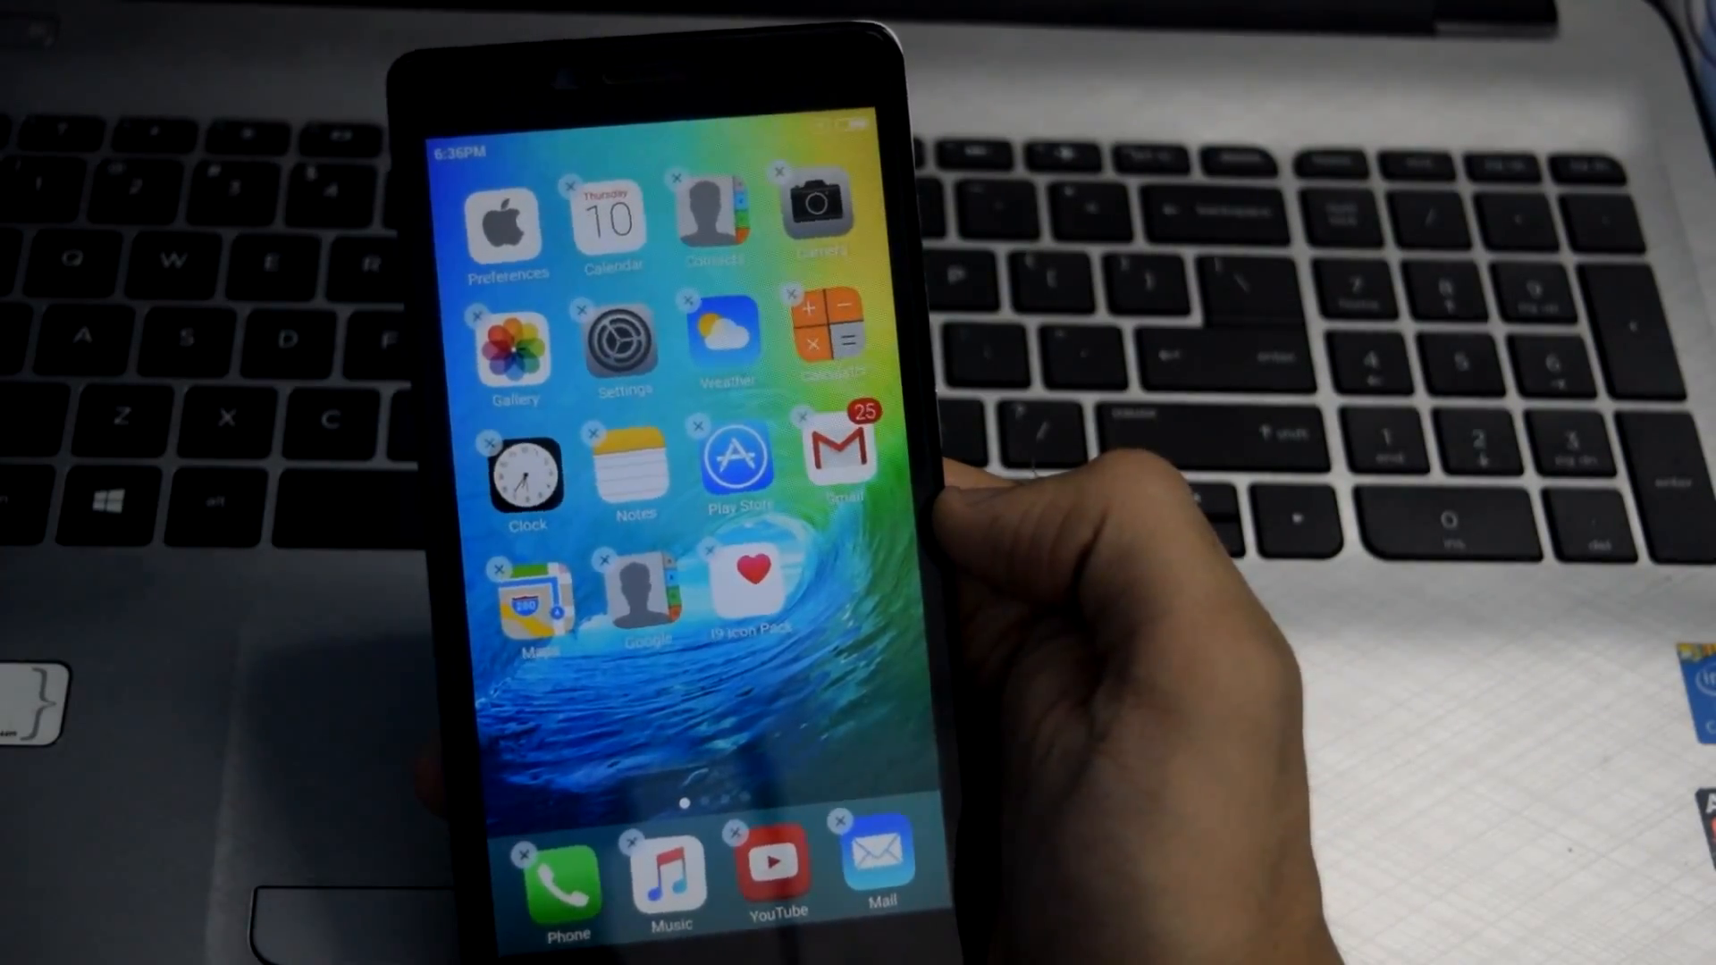
{"action": "scroll", "scroll_direction": "left", "scroll_amount": 3}
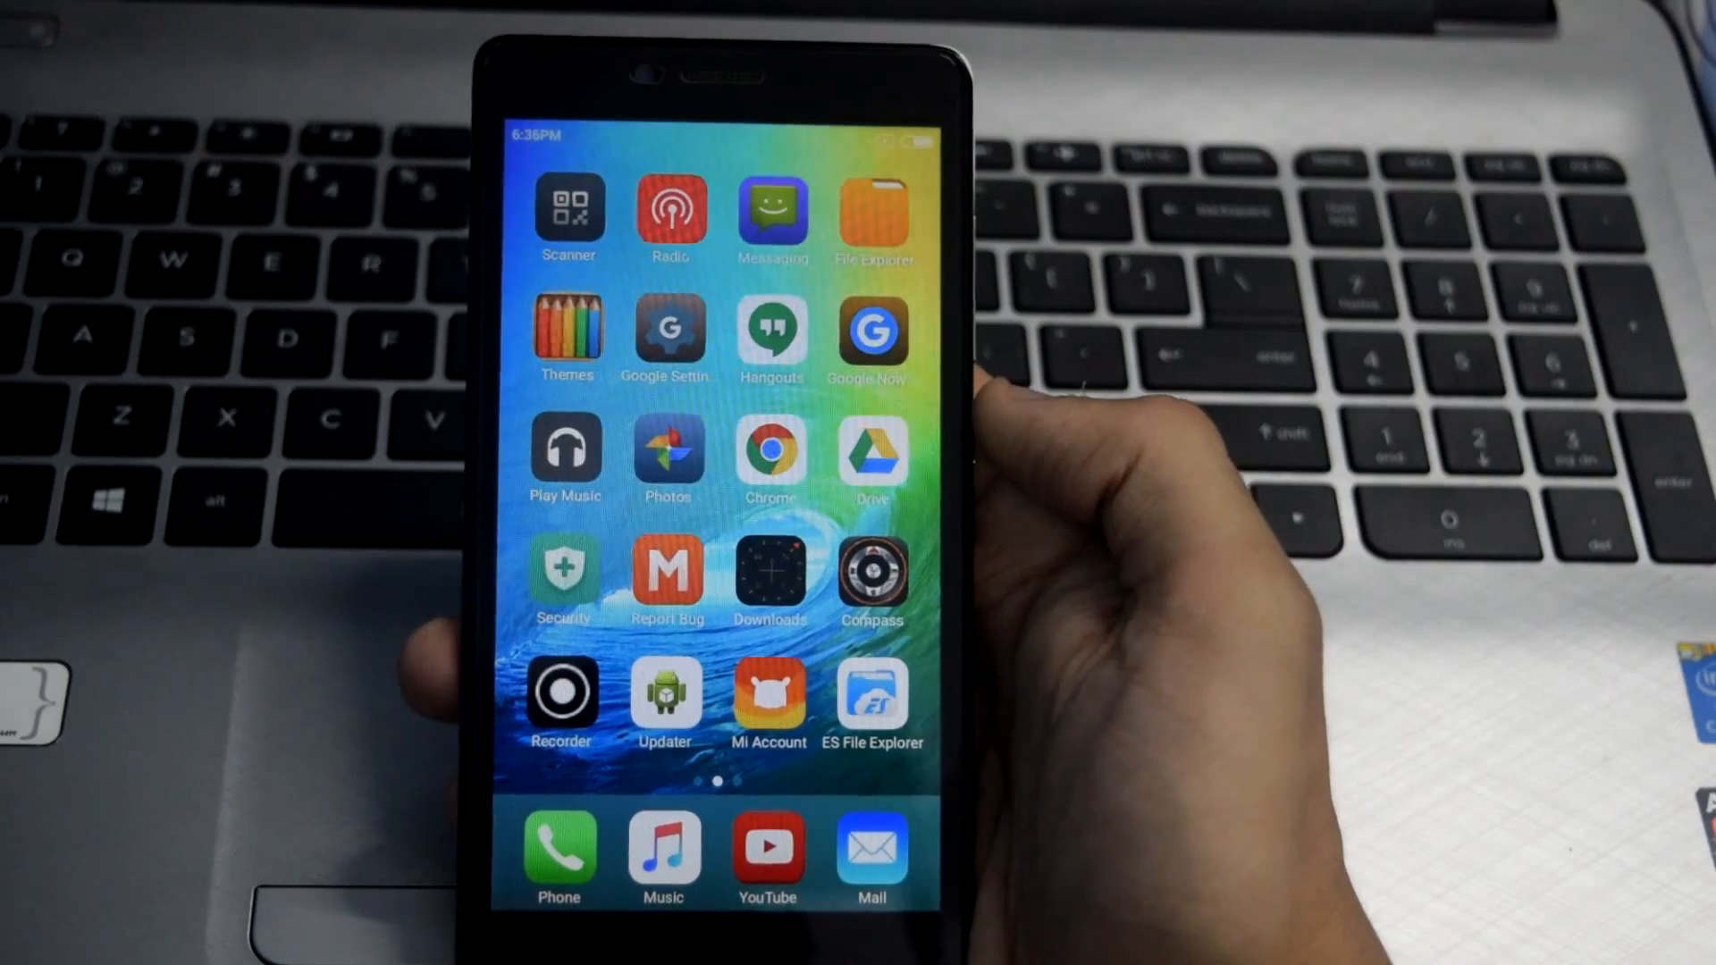